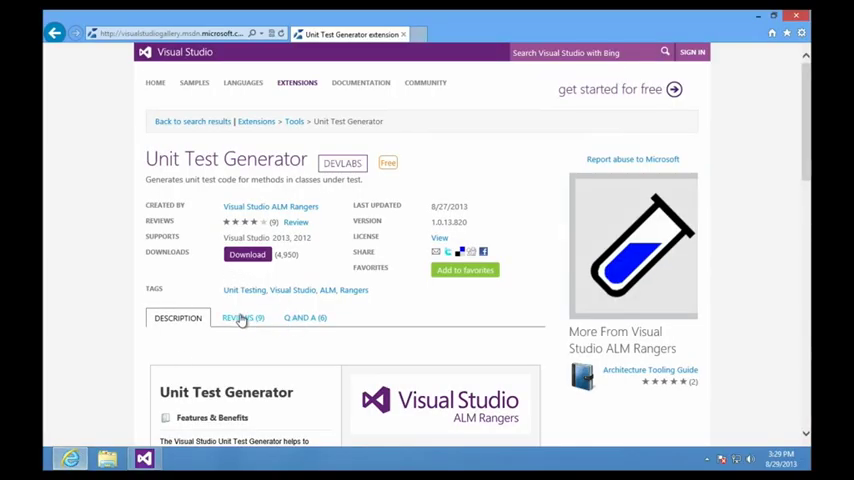
pyautogui.moveTo(48, 221)
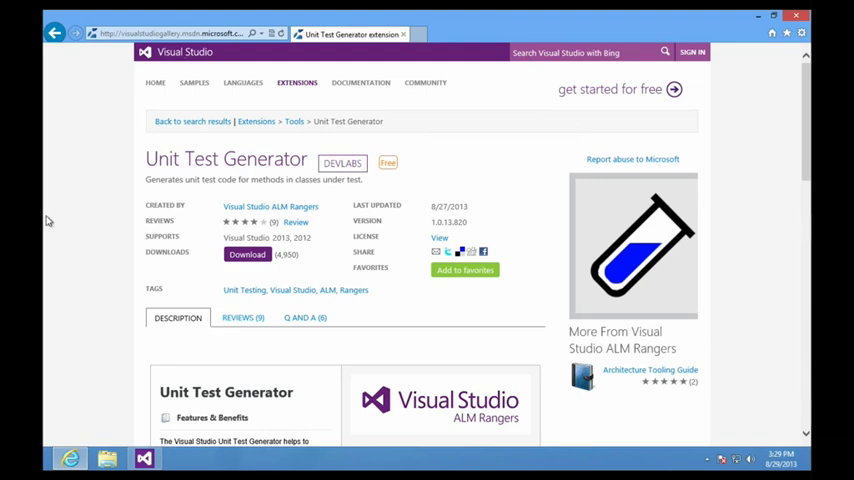